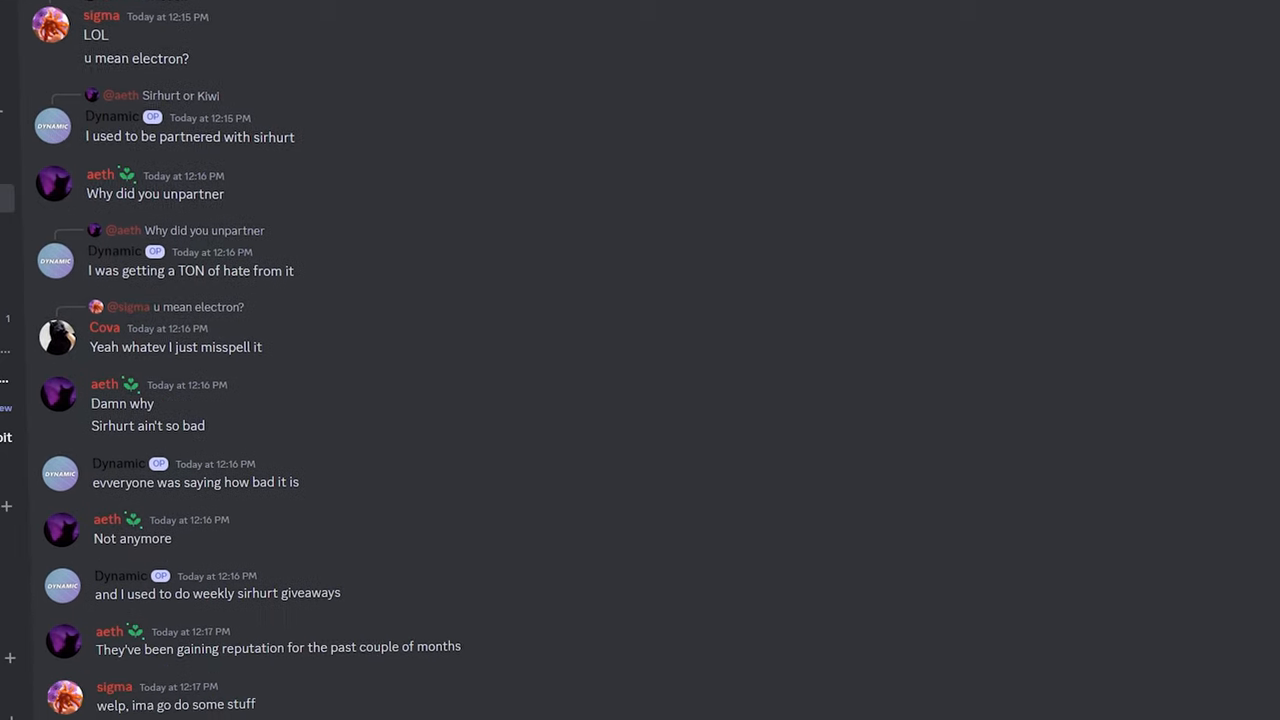
# Step: Add the Fluxus exception in AVG settings, confirming past the safety questions
pyautogui.scroll(-3)
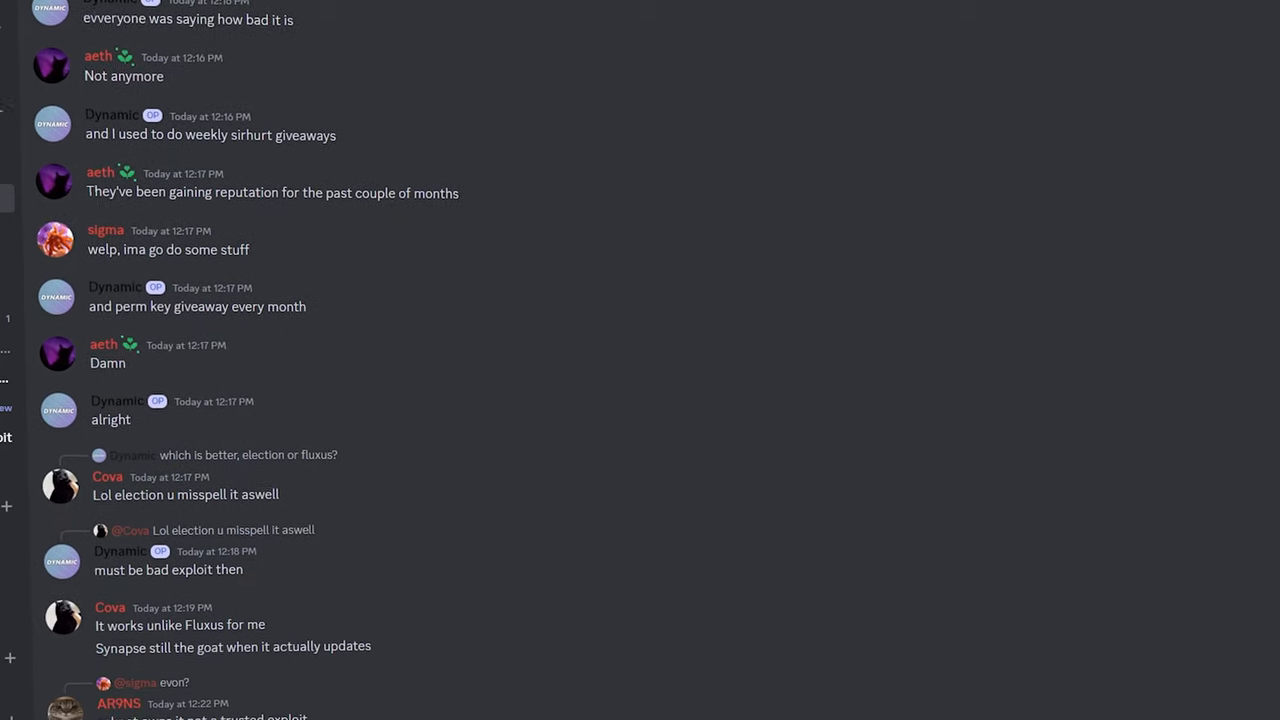
pyautogui.scroll(-3)
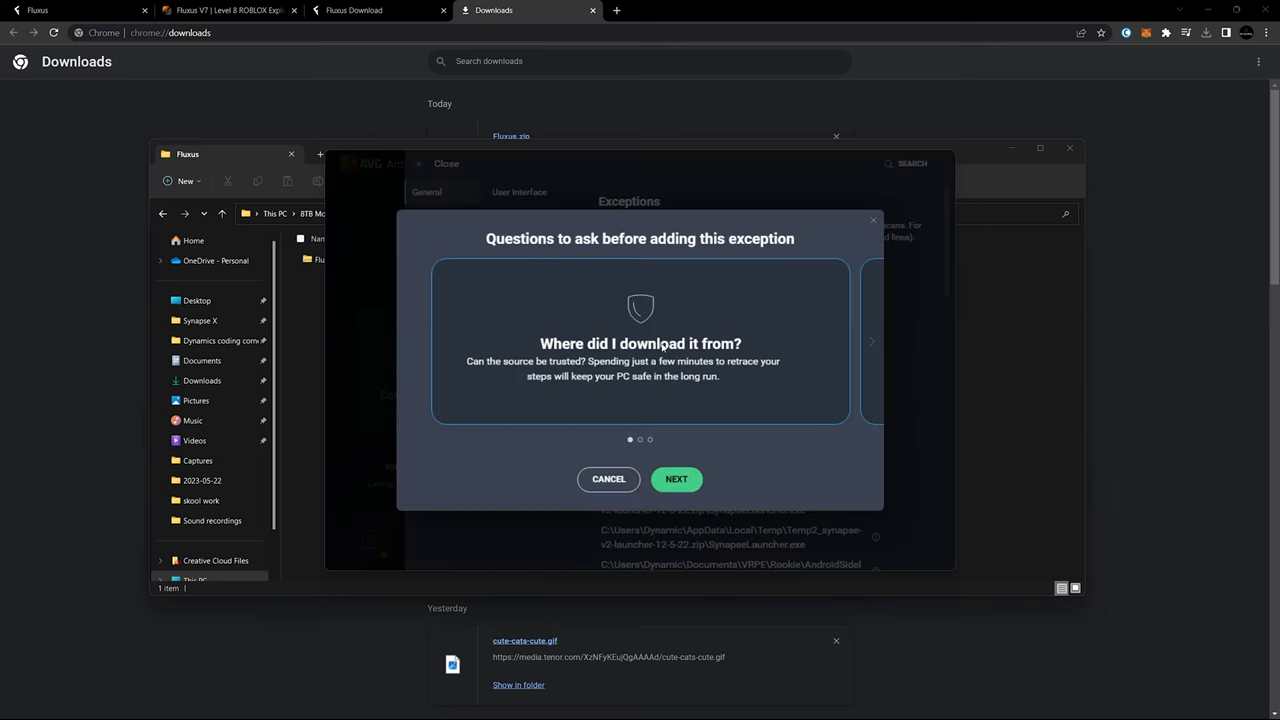
pyautogui.click(608, 479)
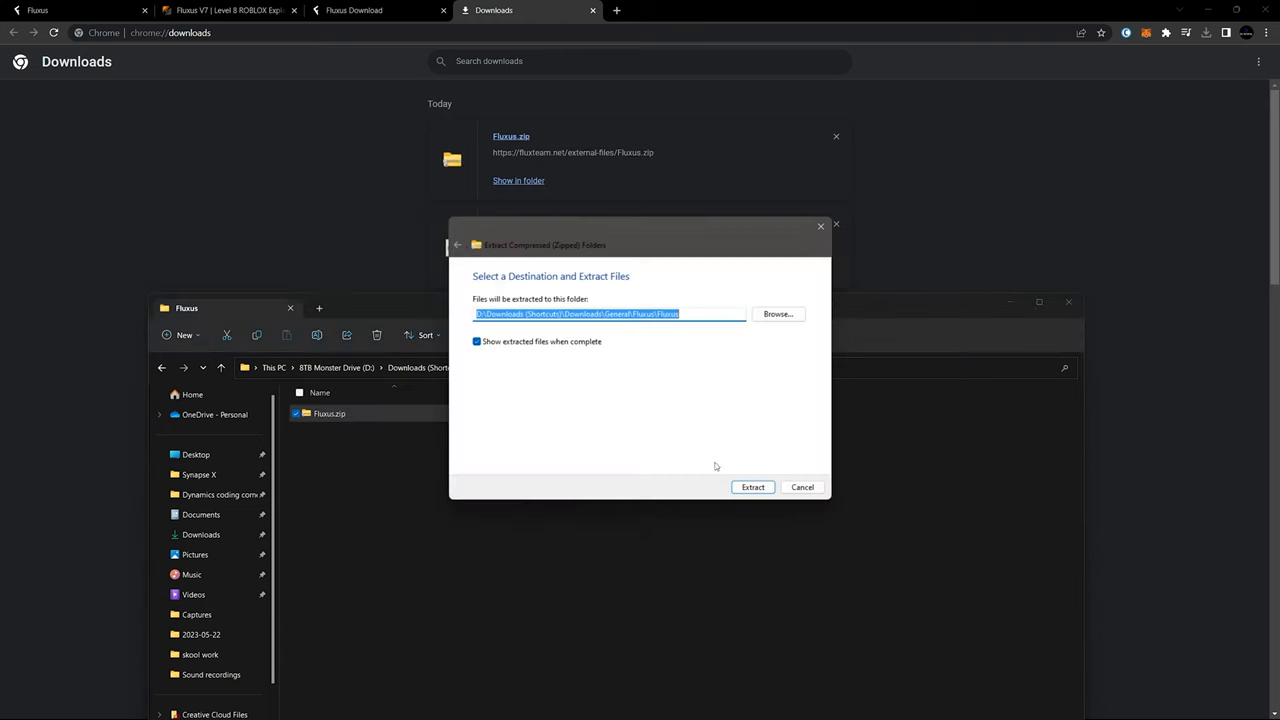
# Step: Extract Fluxus.zip into the Fluxus folder, launch Fluxus V7.exe and accept the license agreement
pyautogui.click(752, 487)
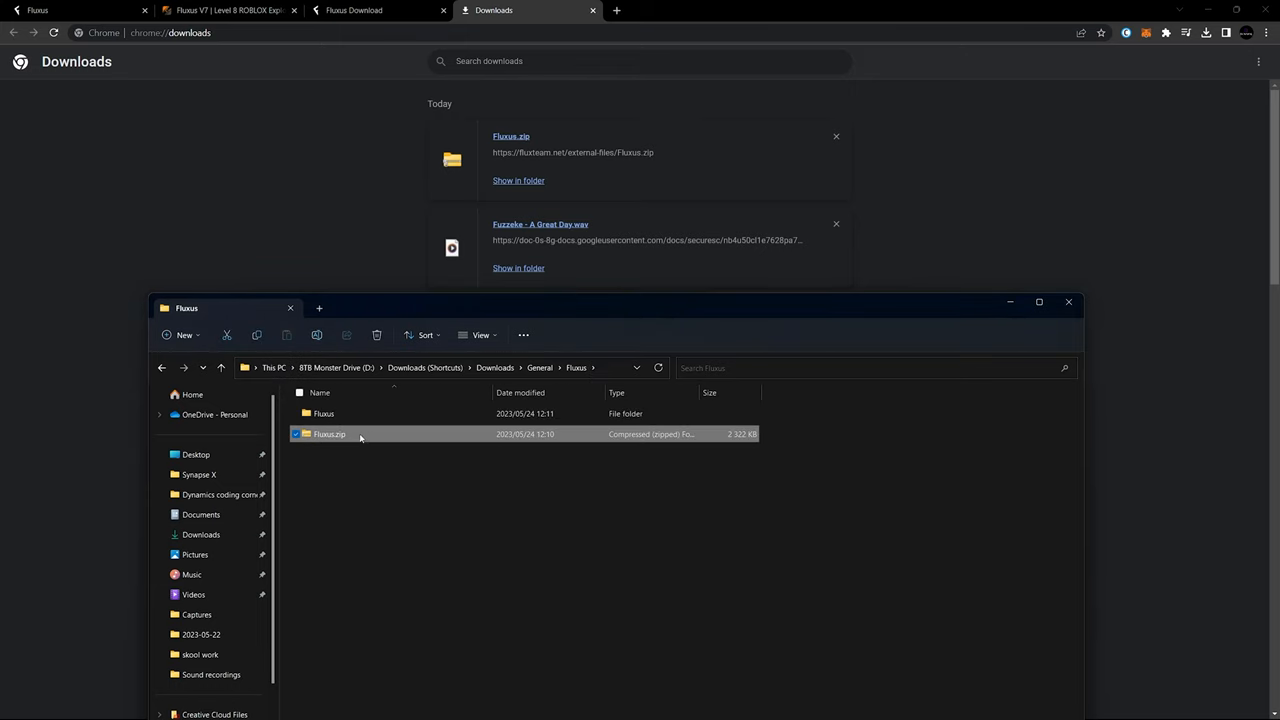
pyautogui.doubleClick(329, 433)
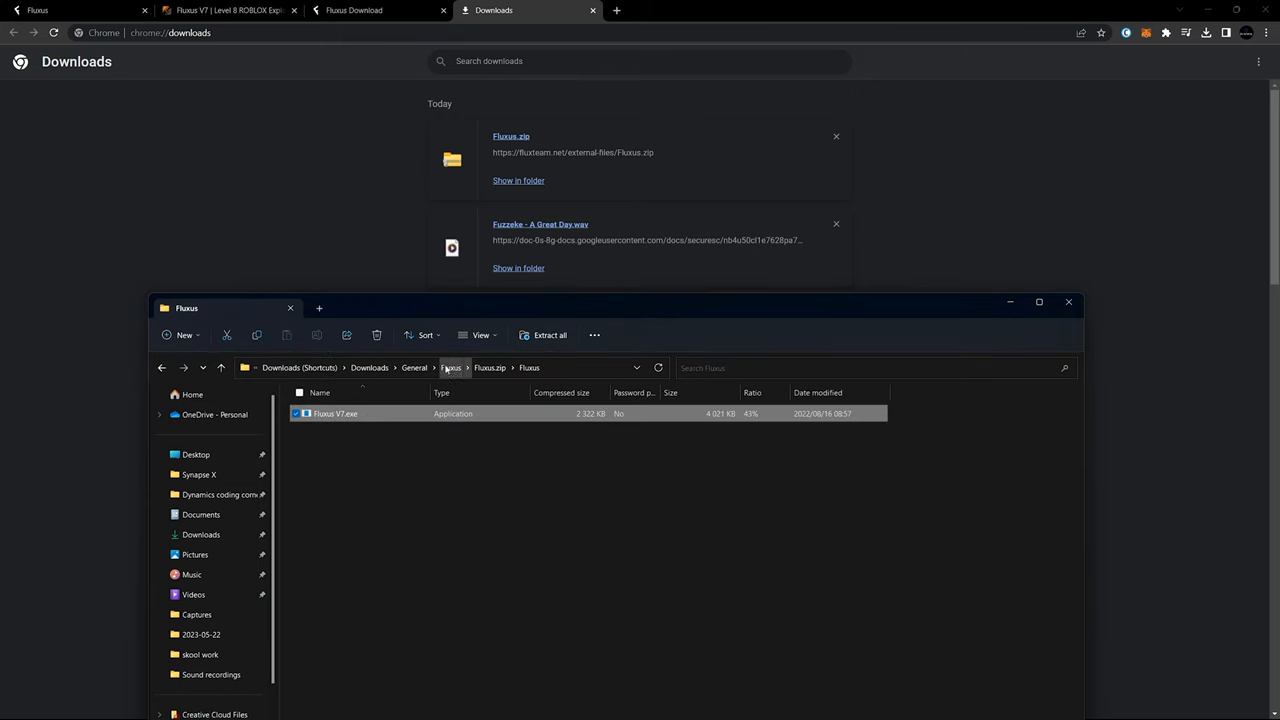
pyautogui.doubleClick(335, 413)
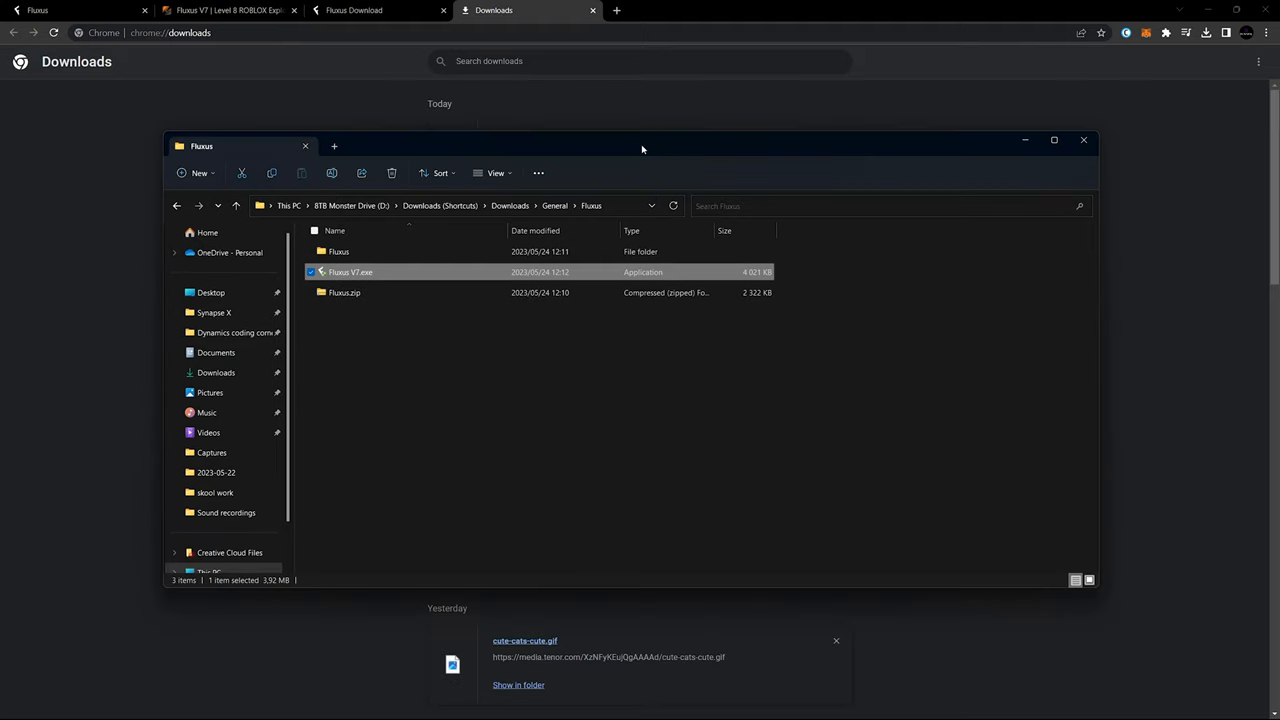
pyautogui.doubleClick(350, 271)
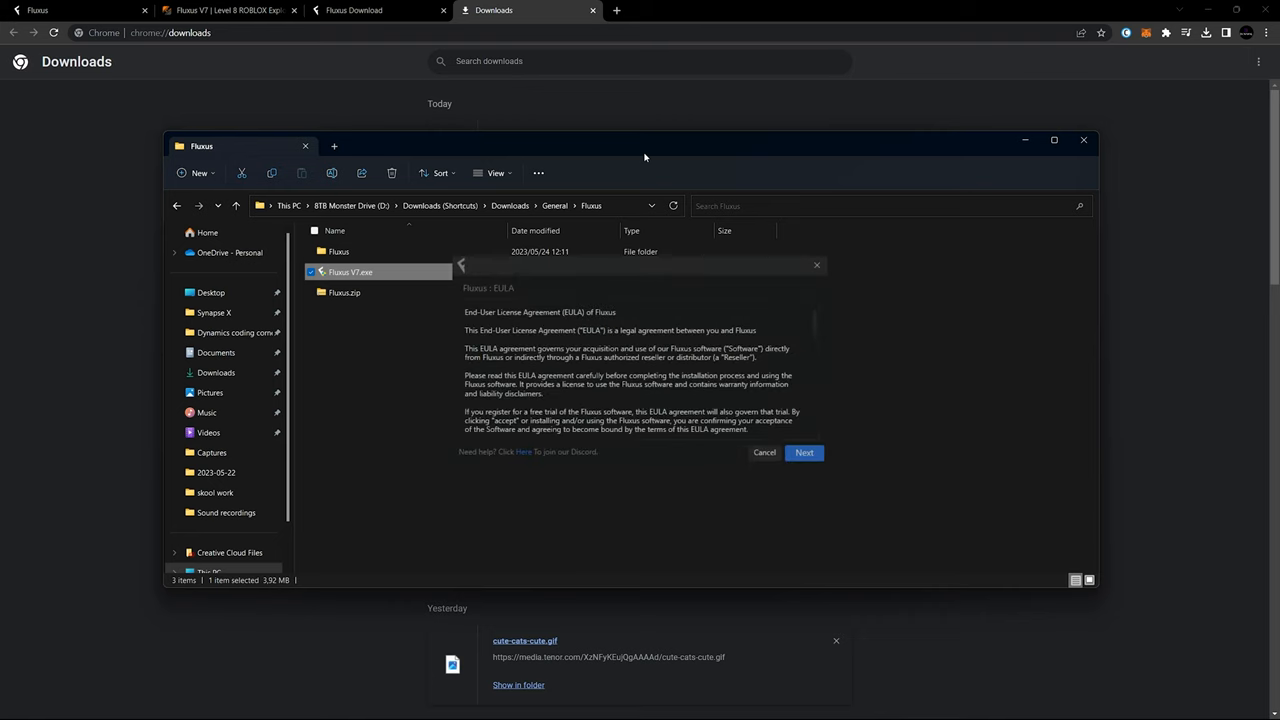
pyautogui.click(804, 452)
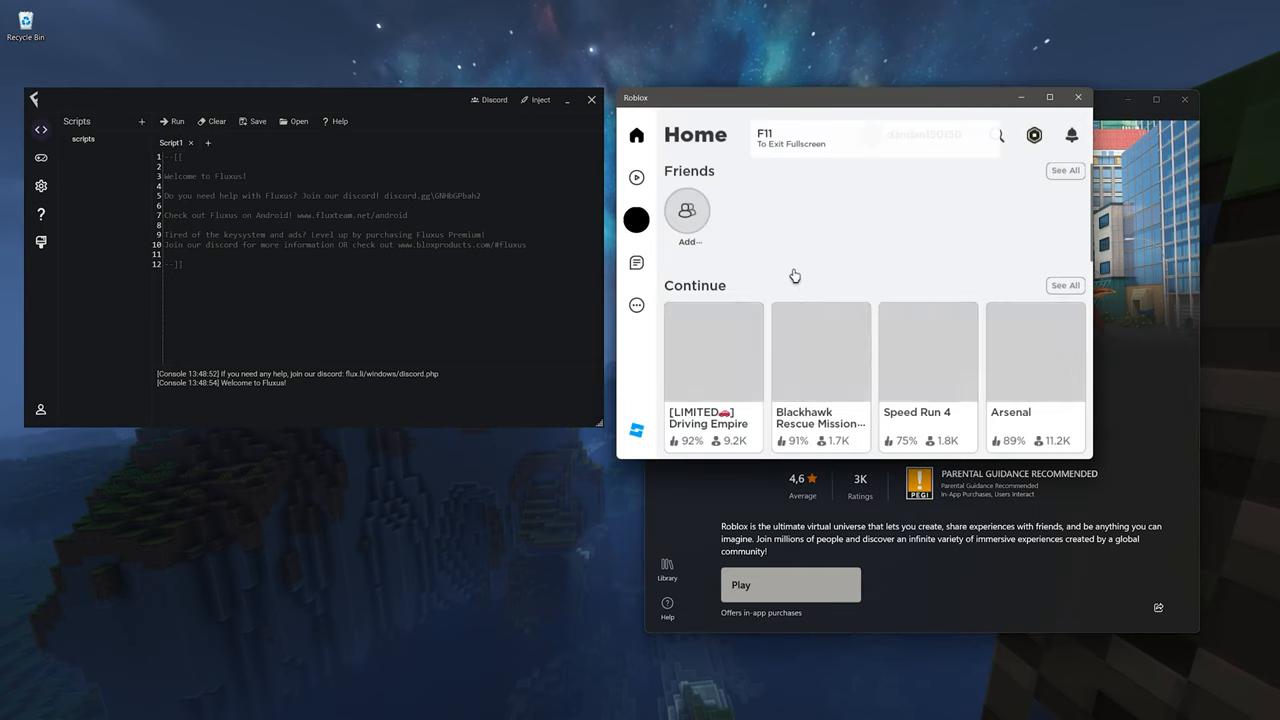
# Step: Start Driving Empire in Roblox and dismiss the RGB Studios login screen
pyautogui.click(789, 584)
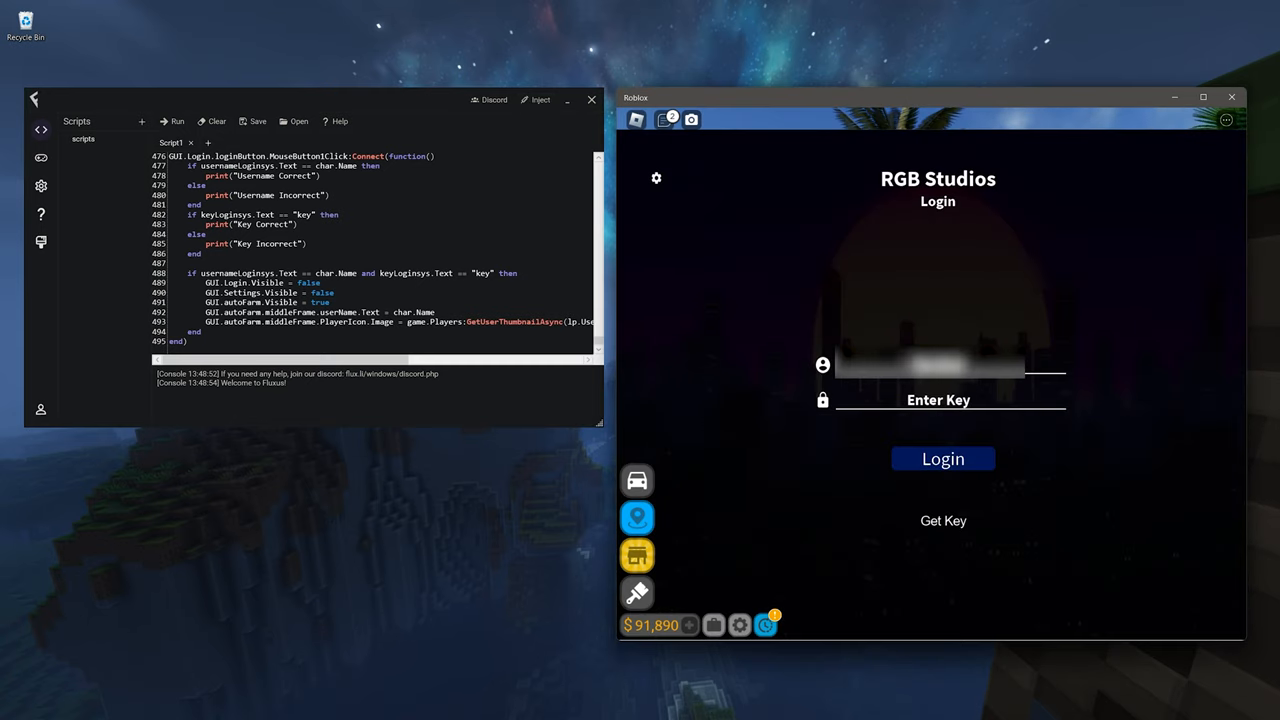
pyautogui.click(942, 458)
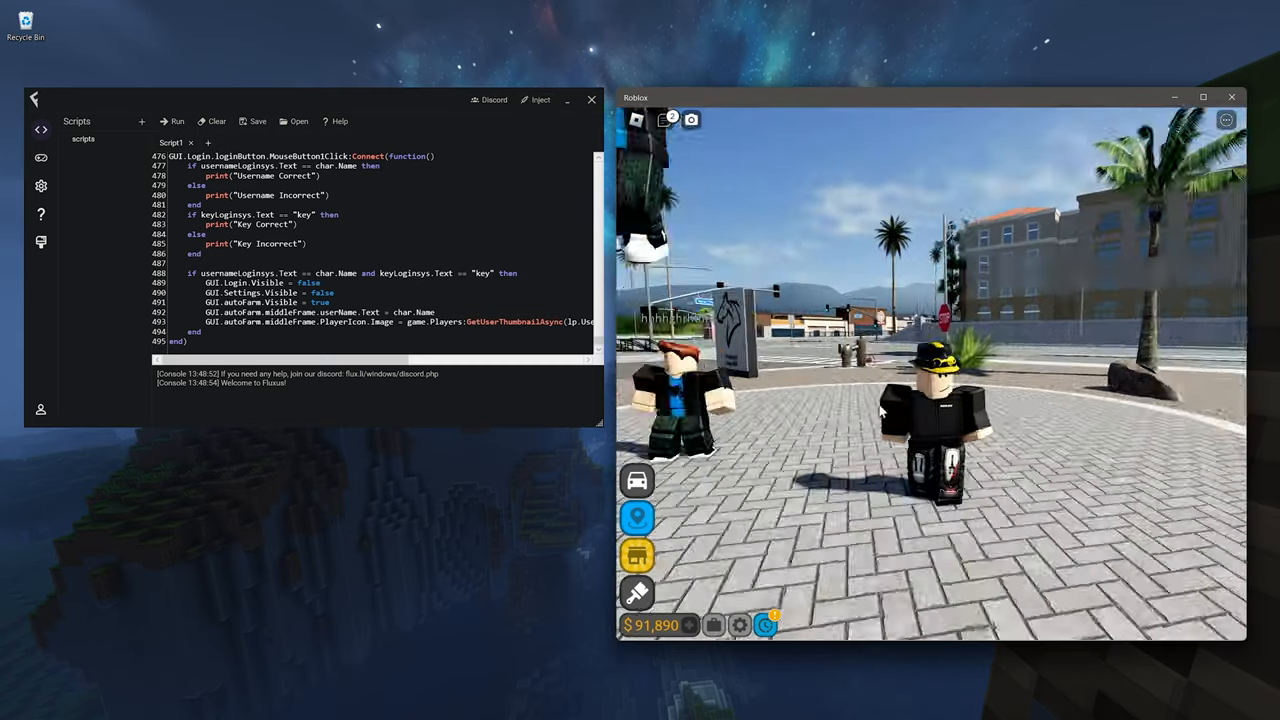